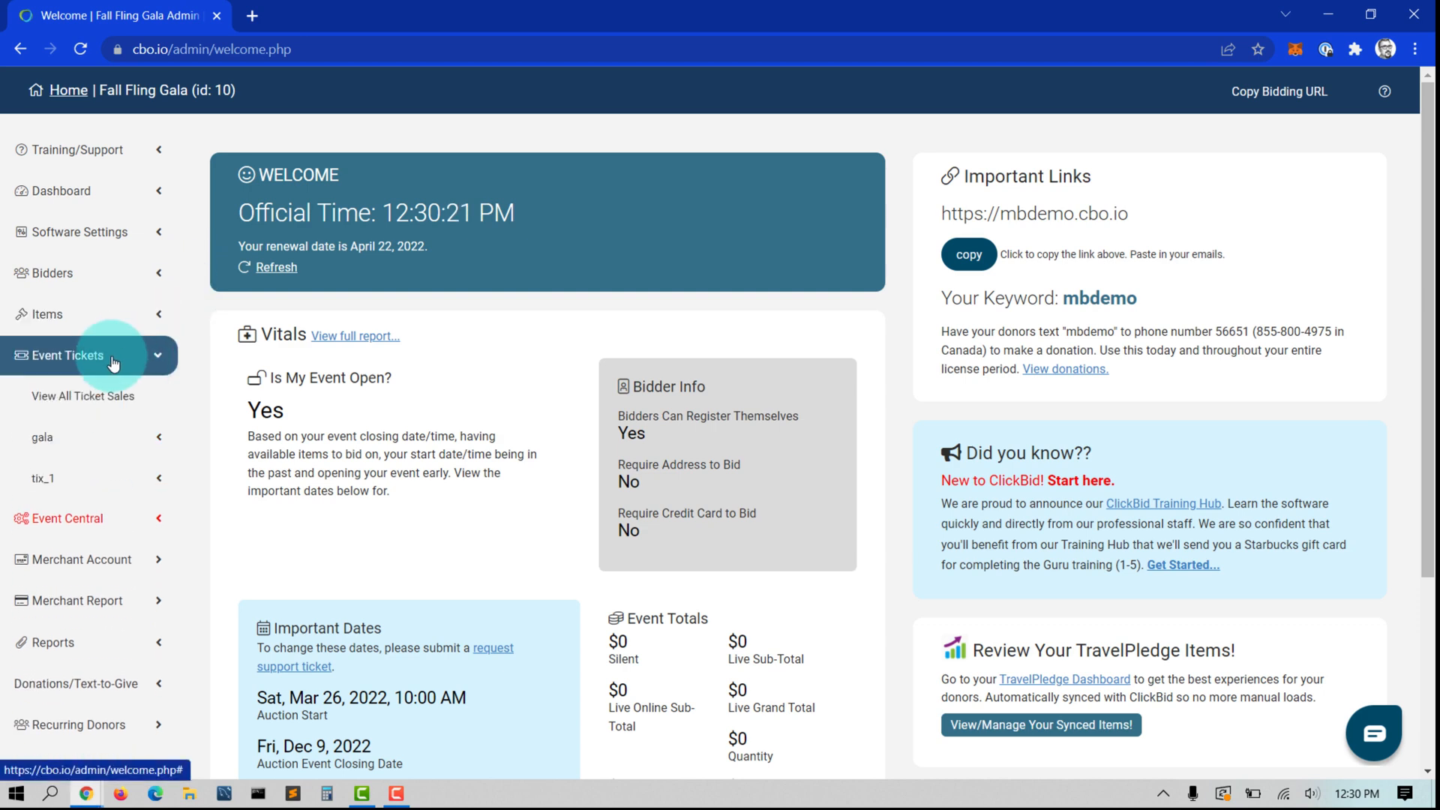
# Open View All Ticket Sales for the Fall Fling Gala from the Event Tickets sidebar
pyautogui.click(83, 396)
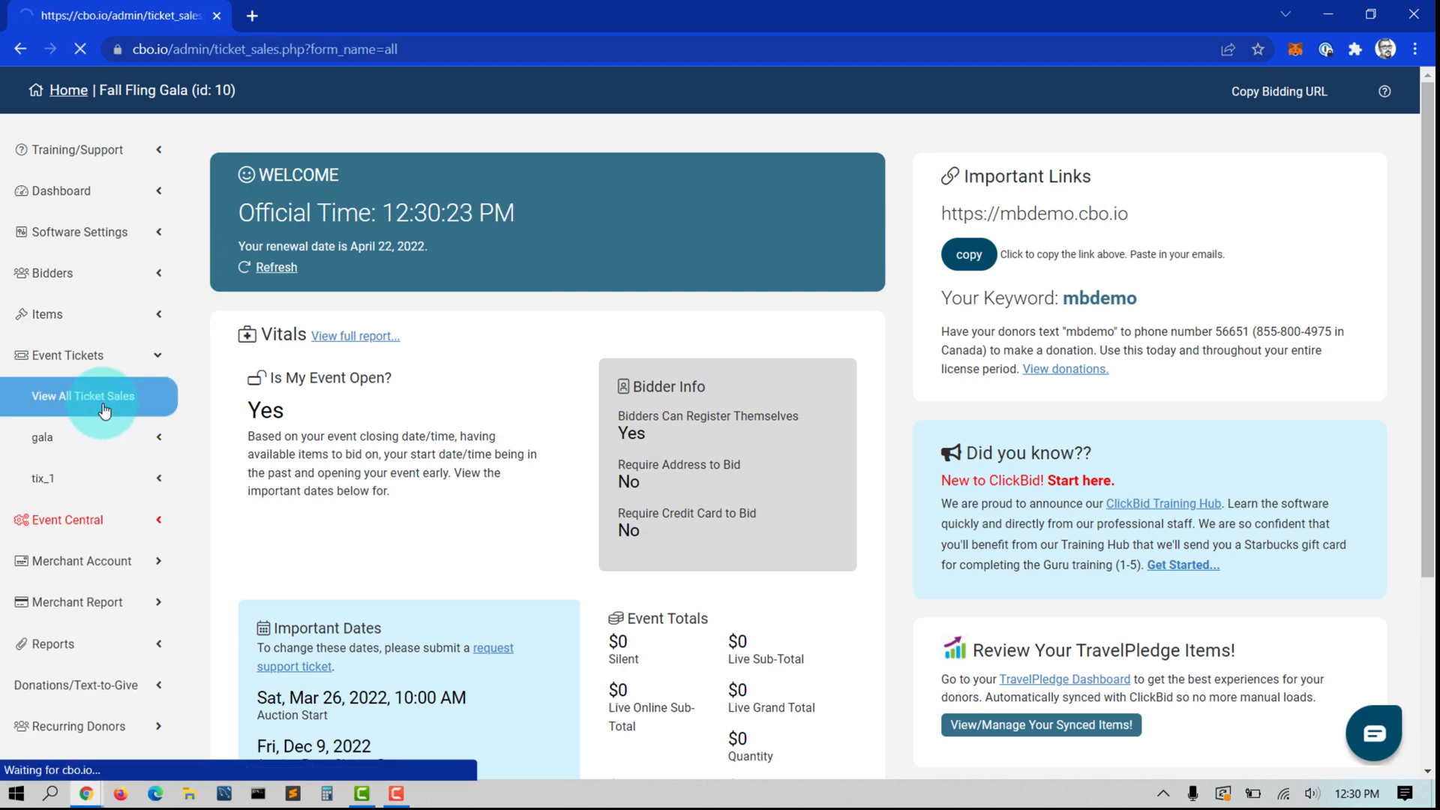
pyautogui.click(83, 396)
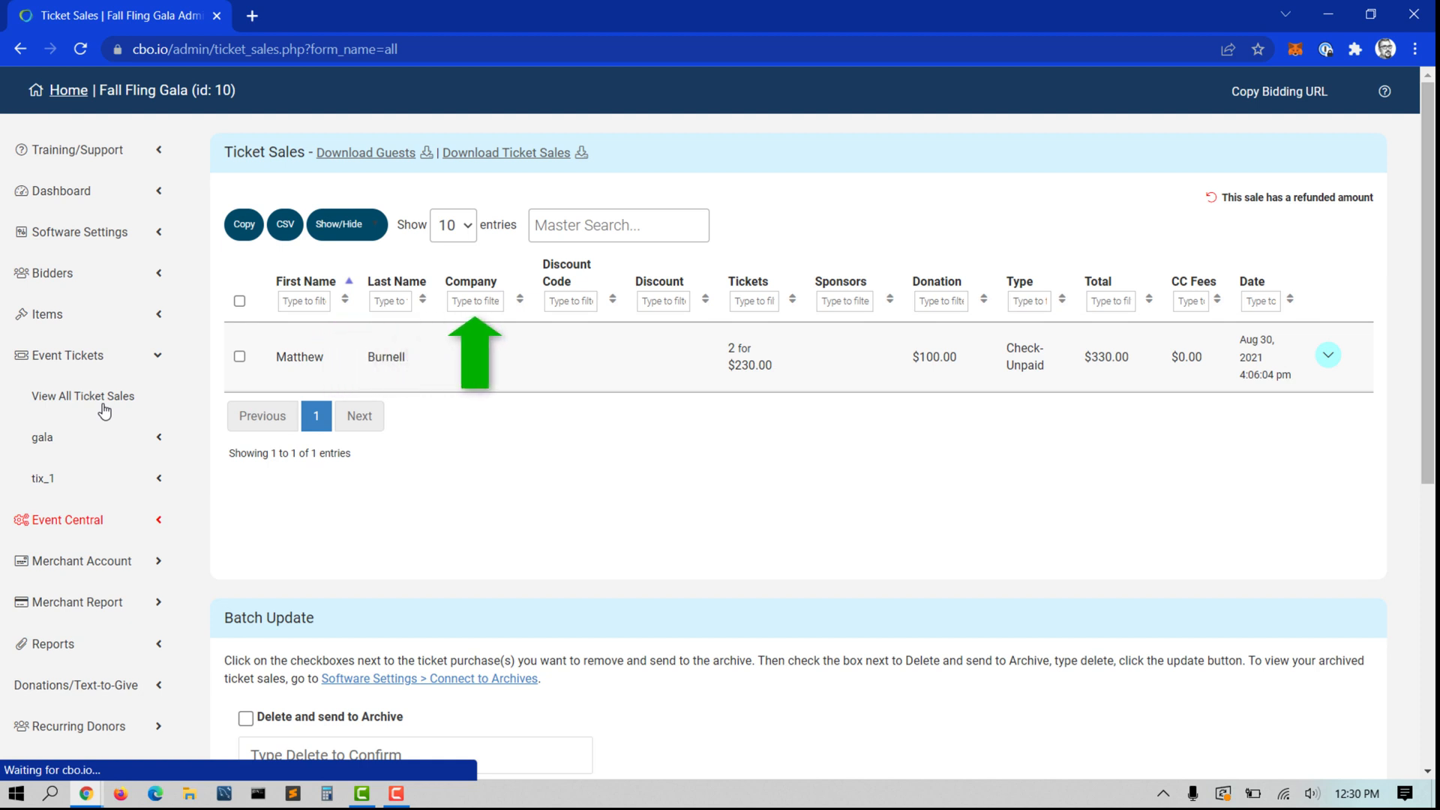
pyautogui.moveTo(1147, 353)
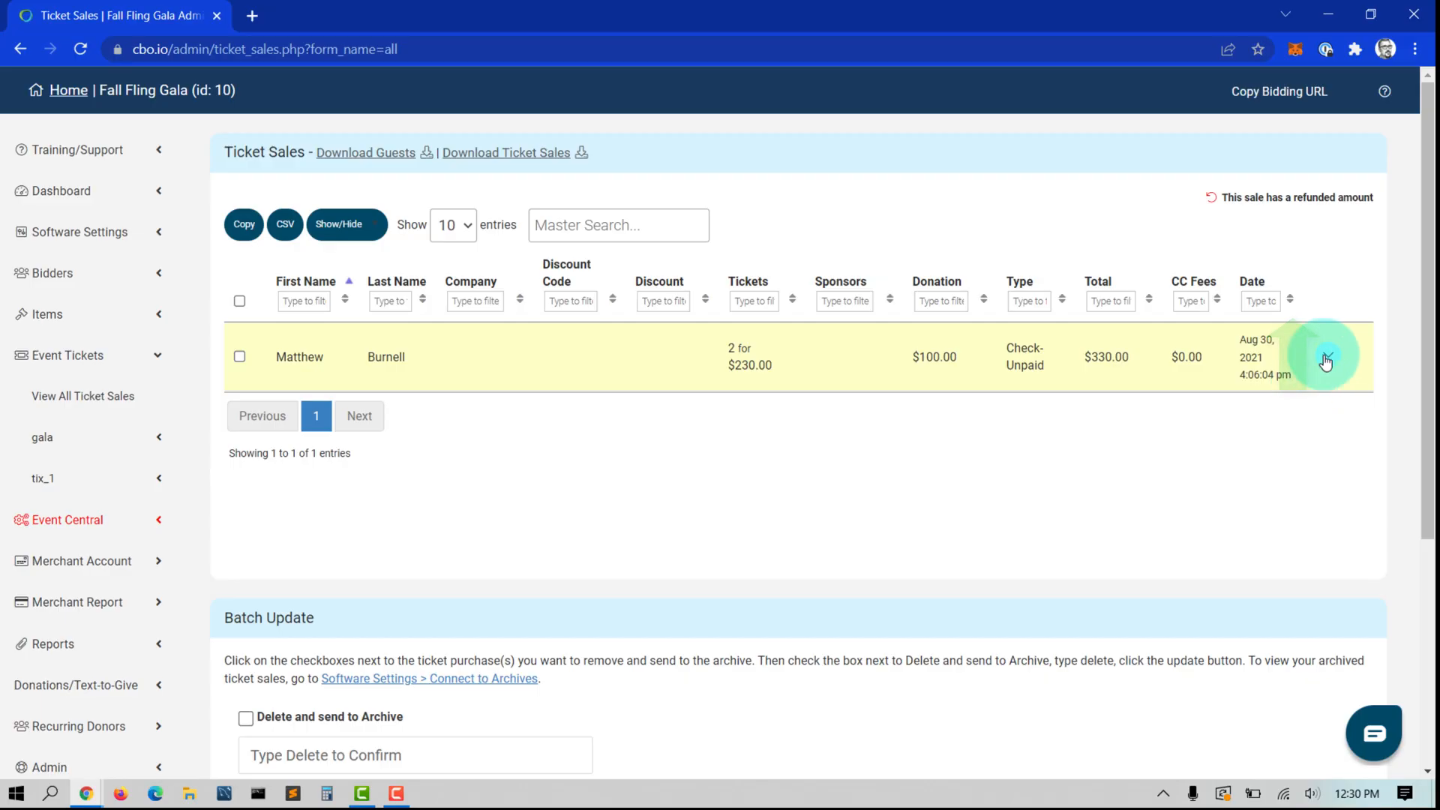
pyautogui.click(1326, 356)
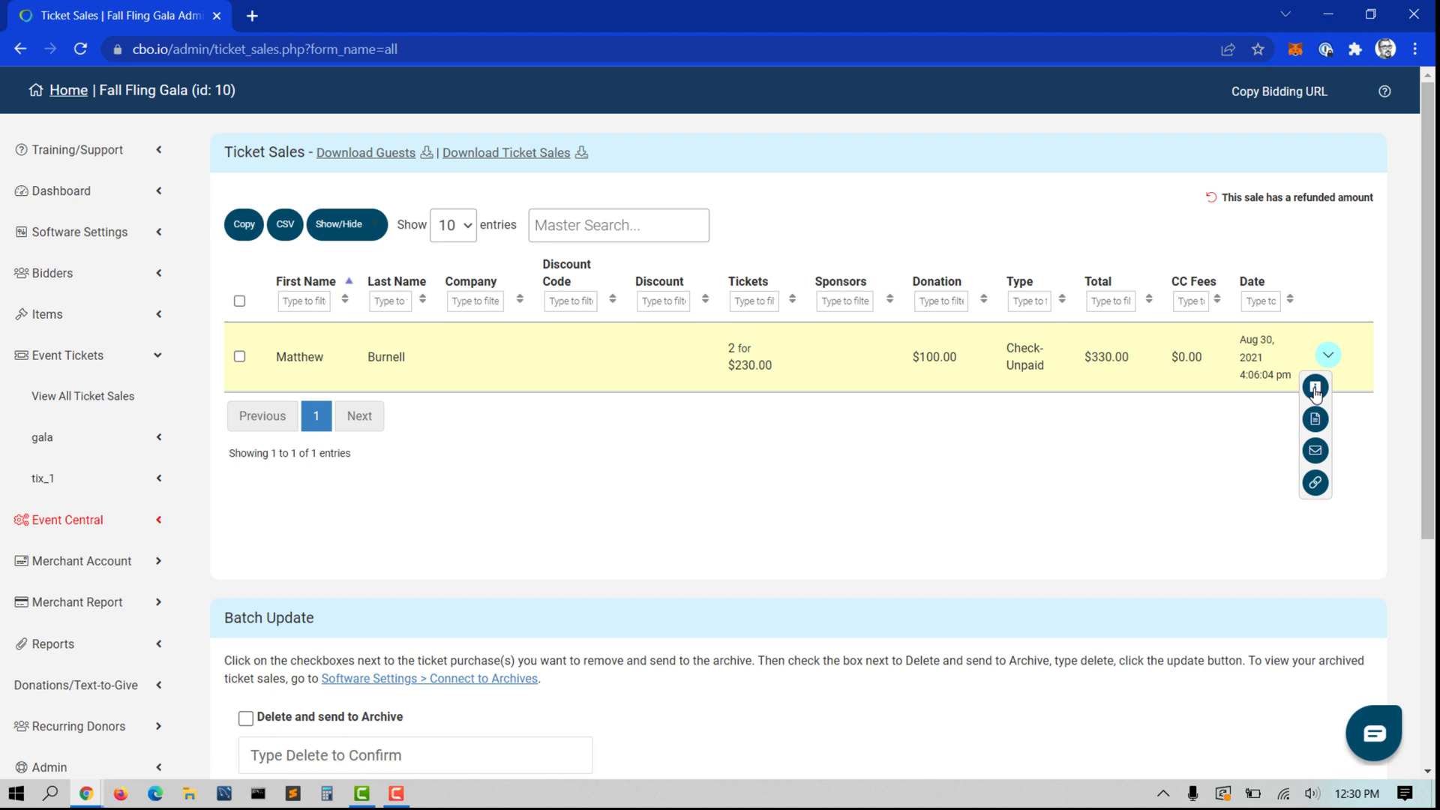
pyautogui.moveTo(1313, 387)
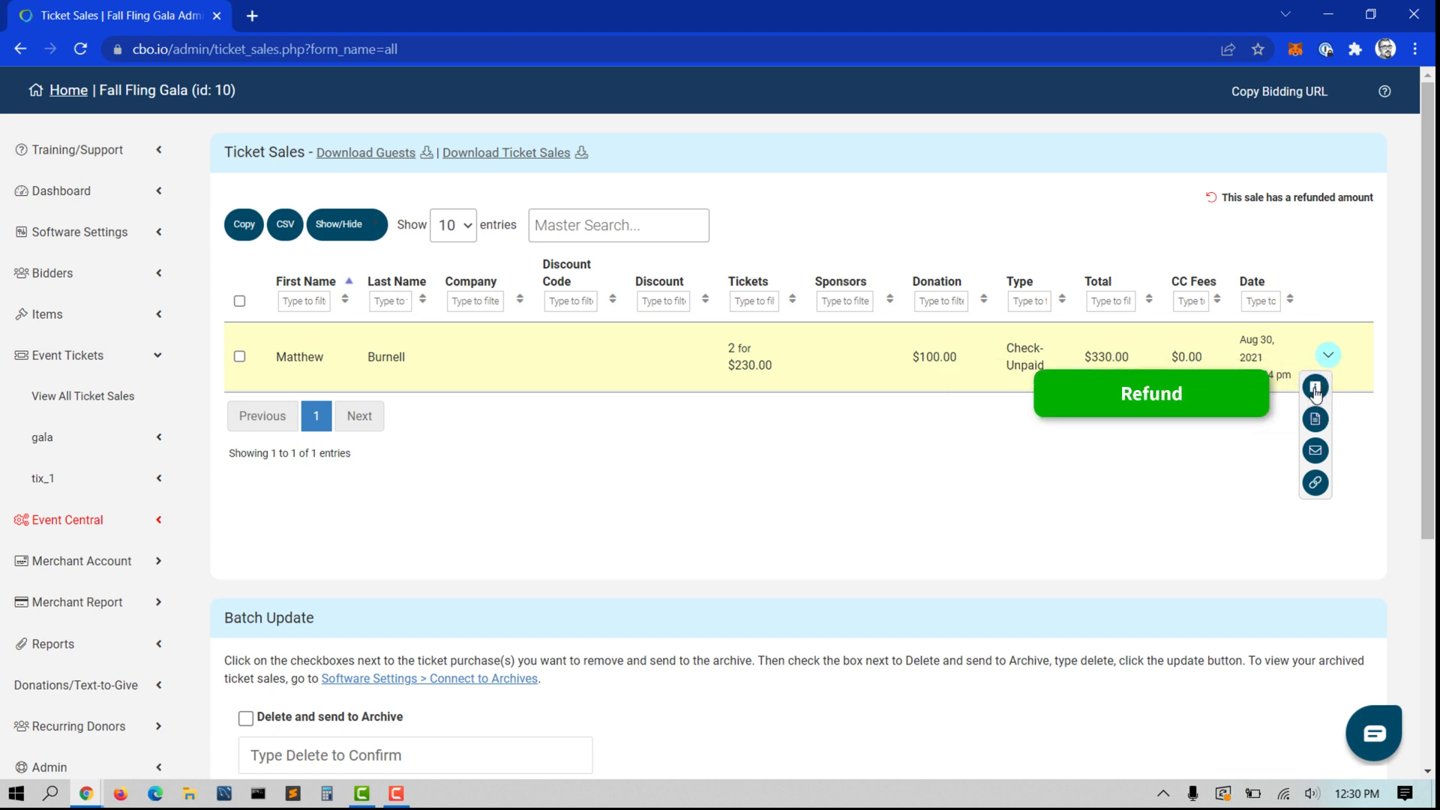
pyautogui.moveTo(1314, 387)
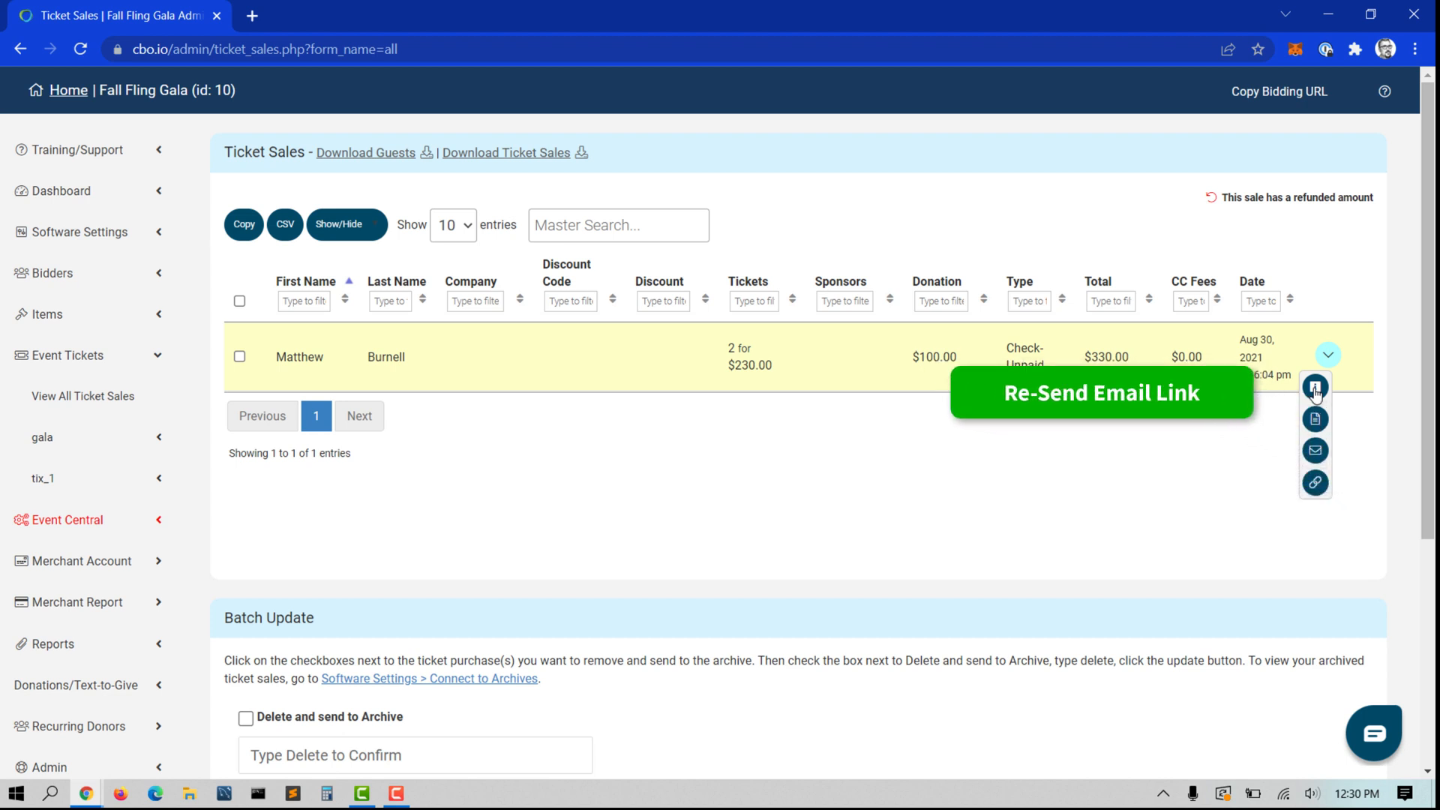
pyautogui.moveTo(1314, 450)
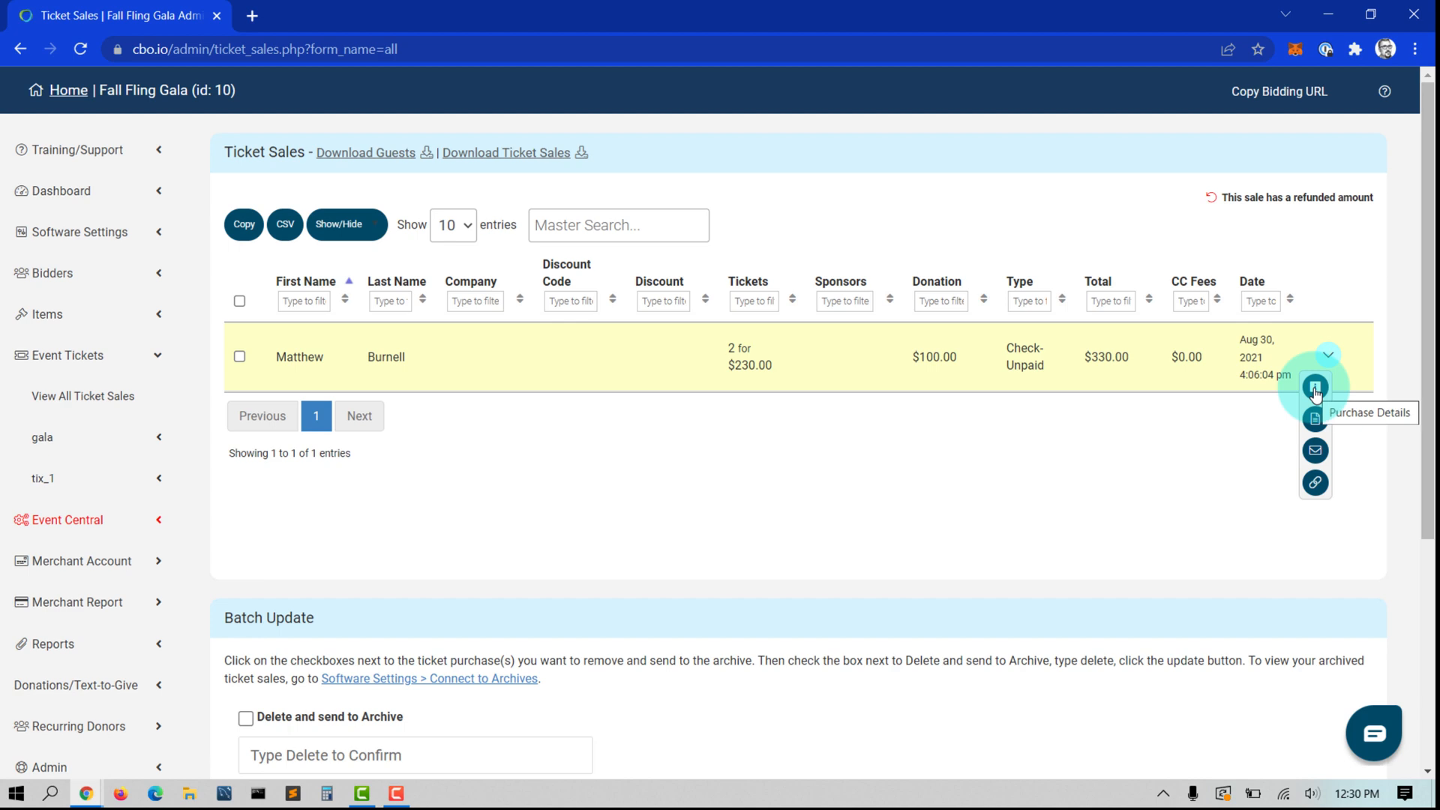
pyautogui.click(1314, 387)
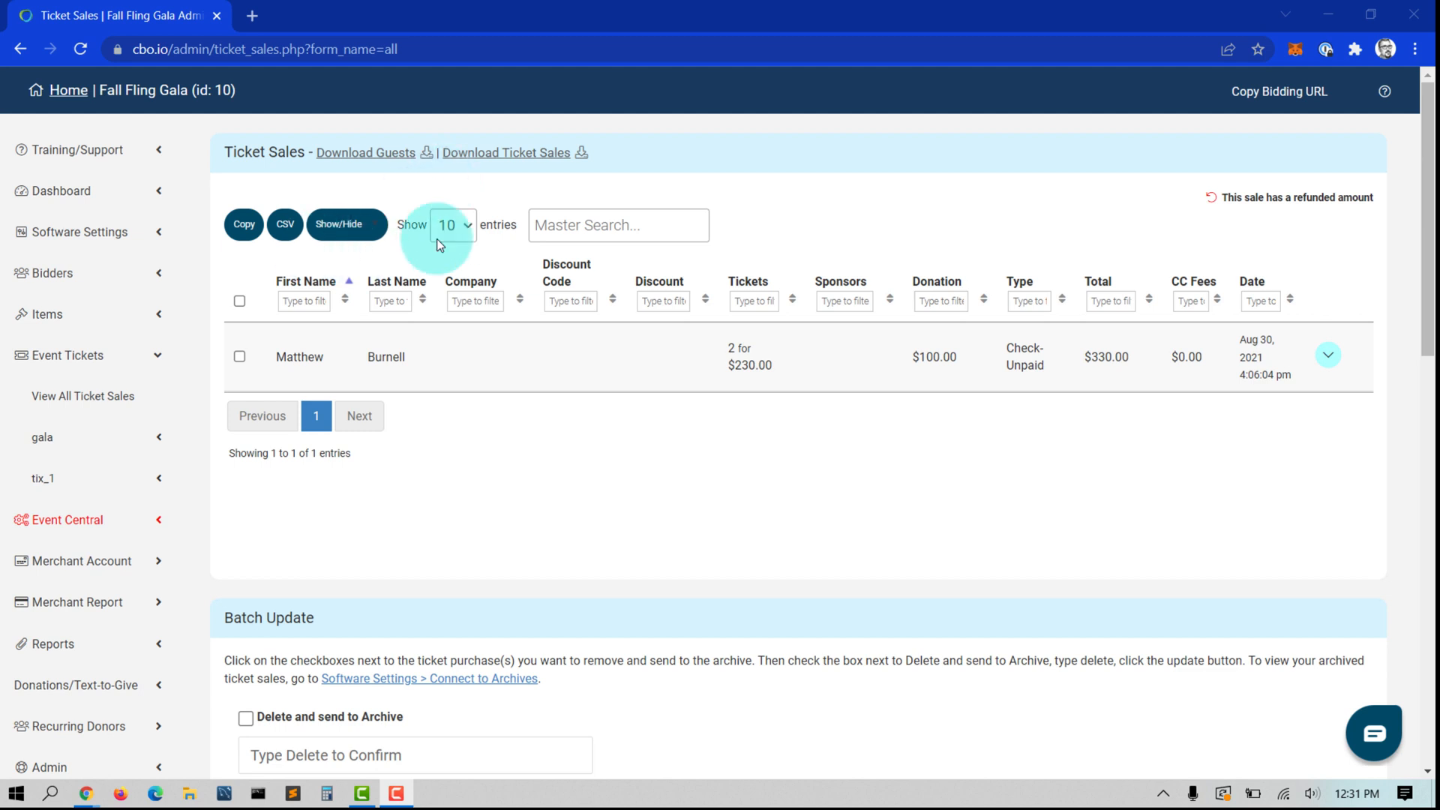
# Show all entries, select every sale, and type 'Delete' to confirm archive deletion
pyautogui.click(452, 225)
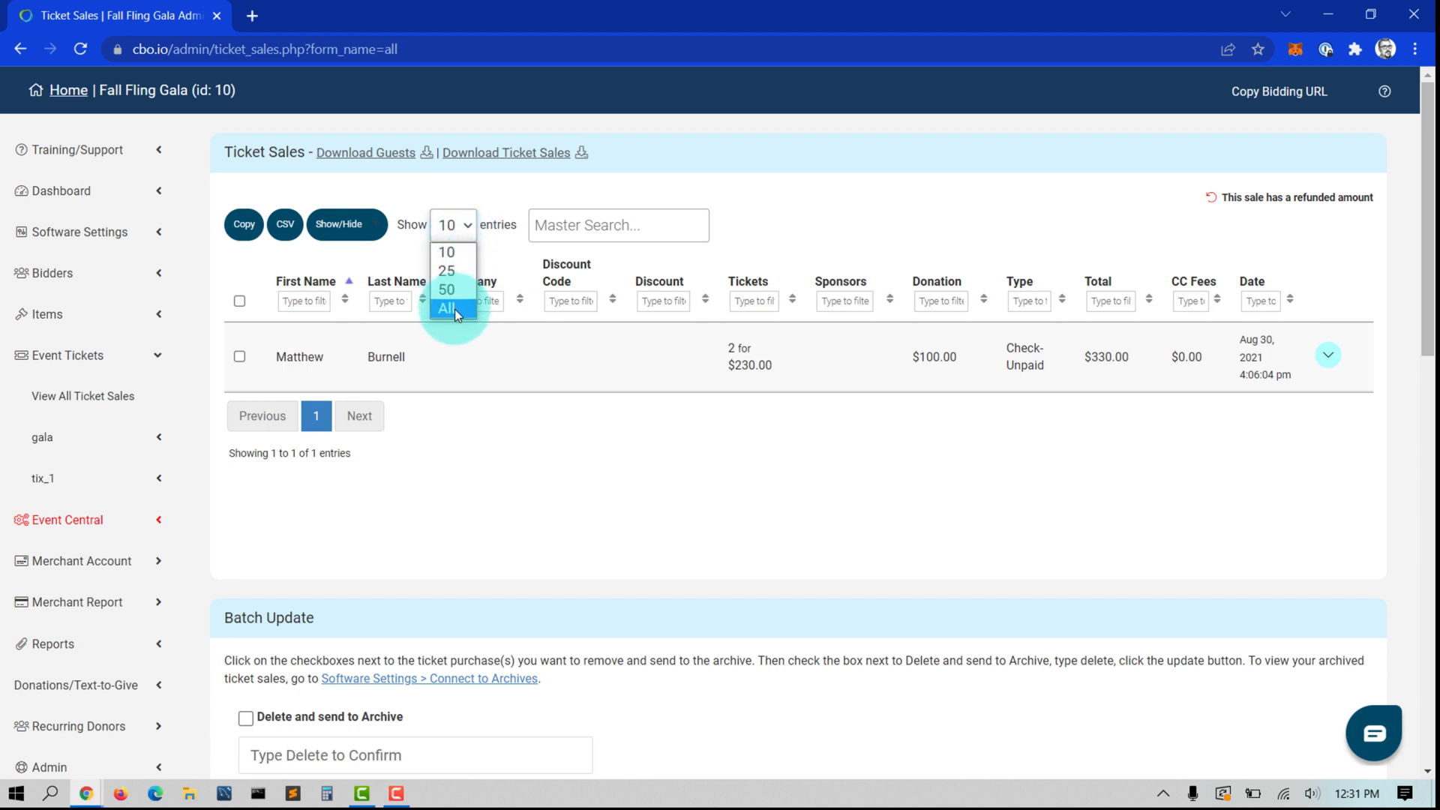
pyautogui.click(447, 308)
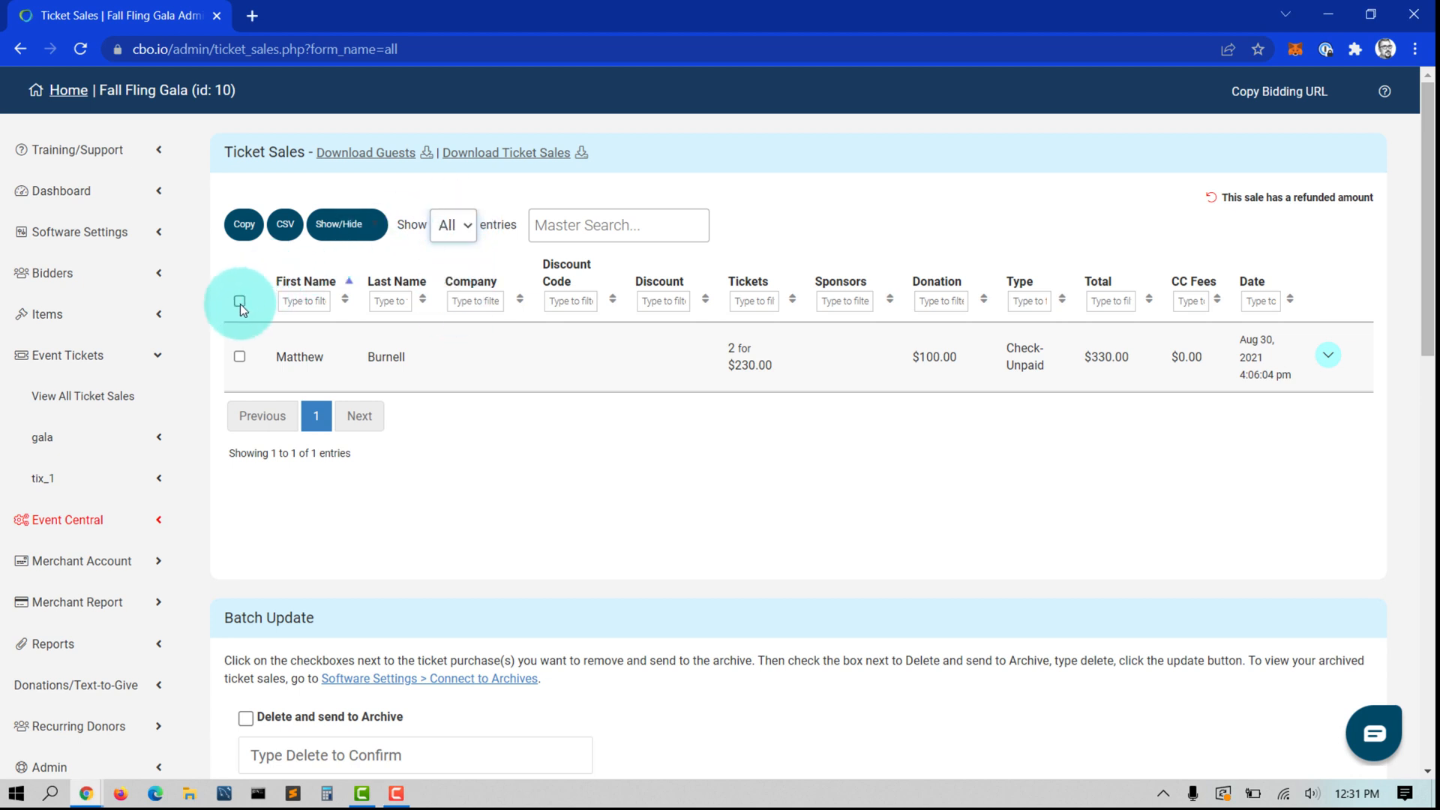
pyautogui.click(239, 300)
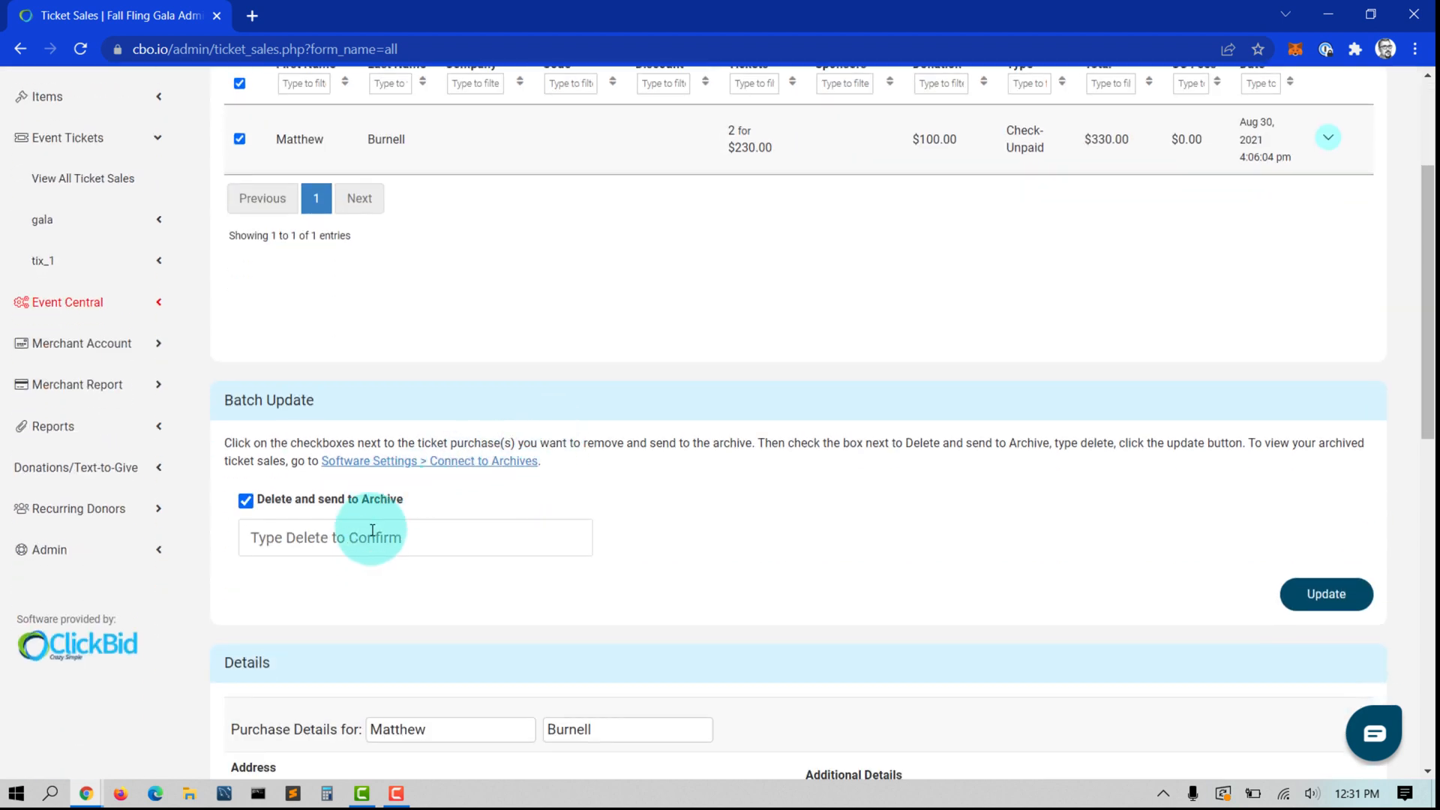
pyautogui.write('Delete')
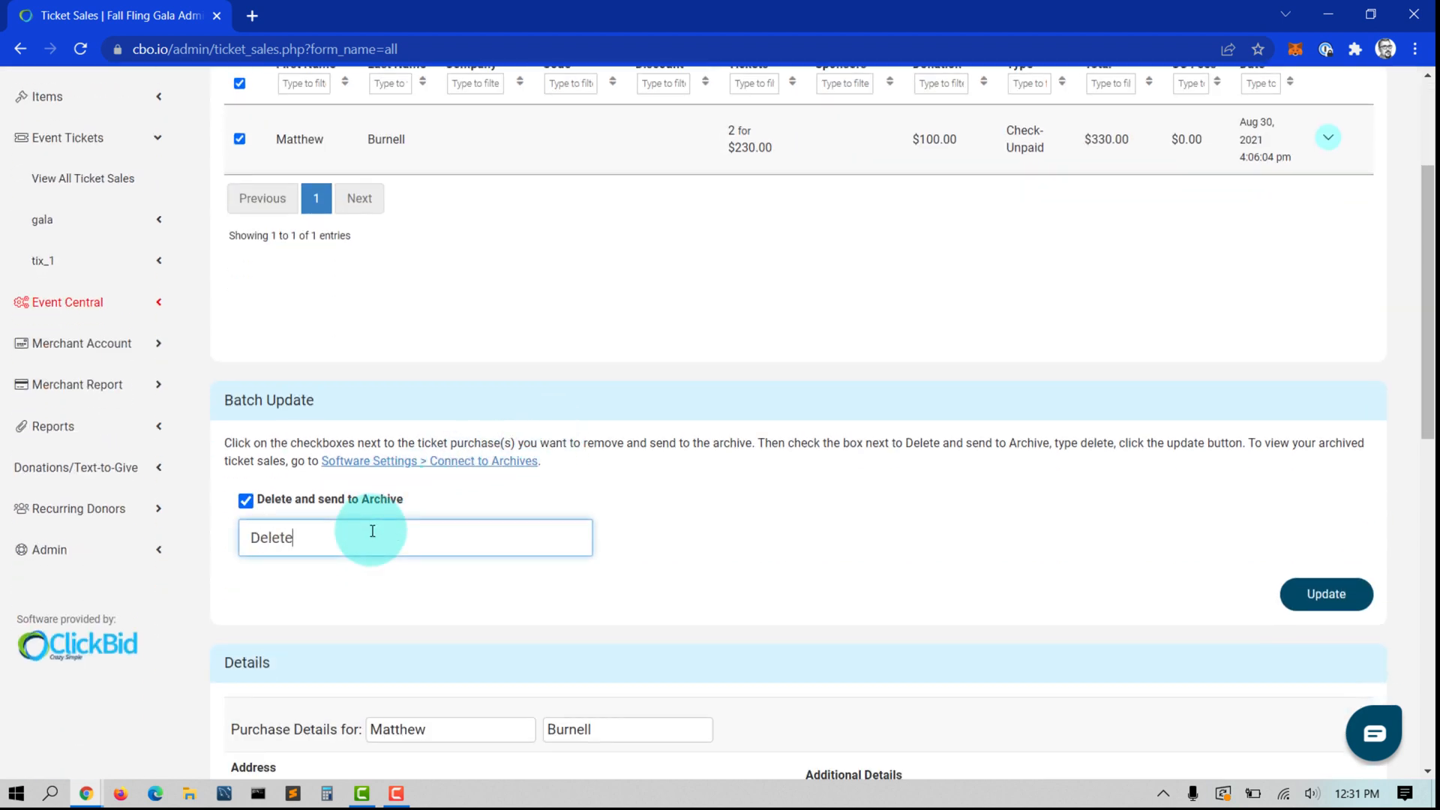
pyautogui.moveTo(1190, 601)
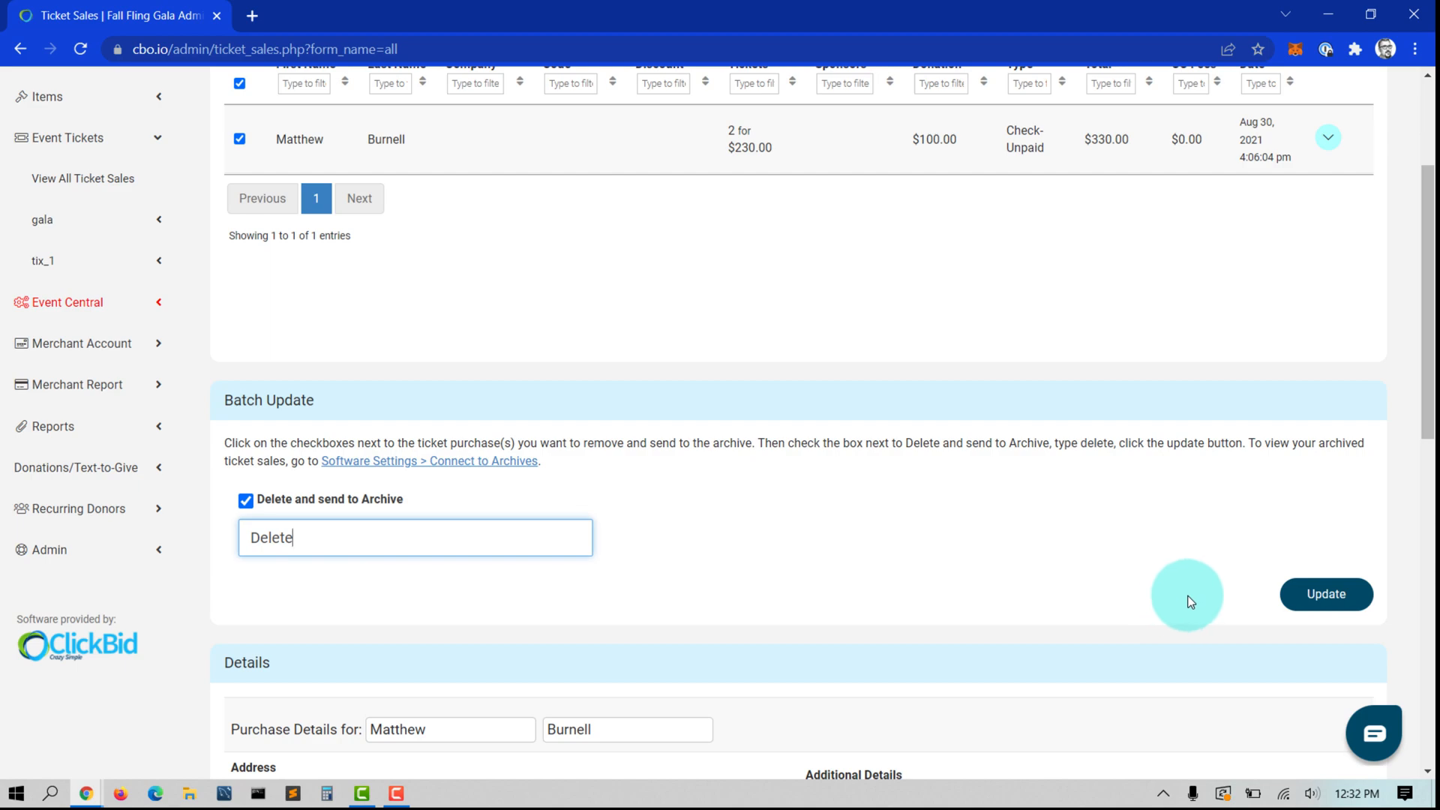